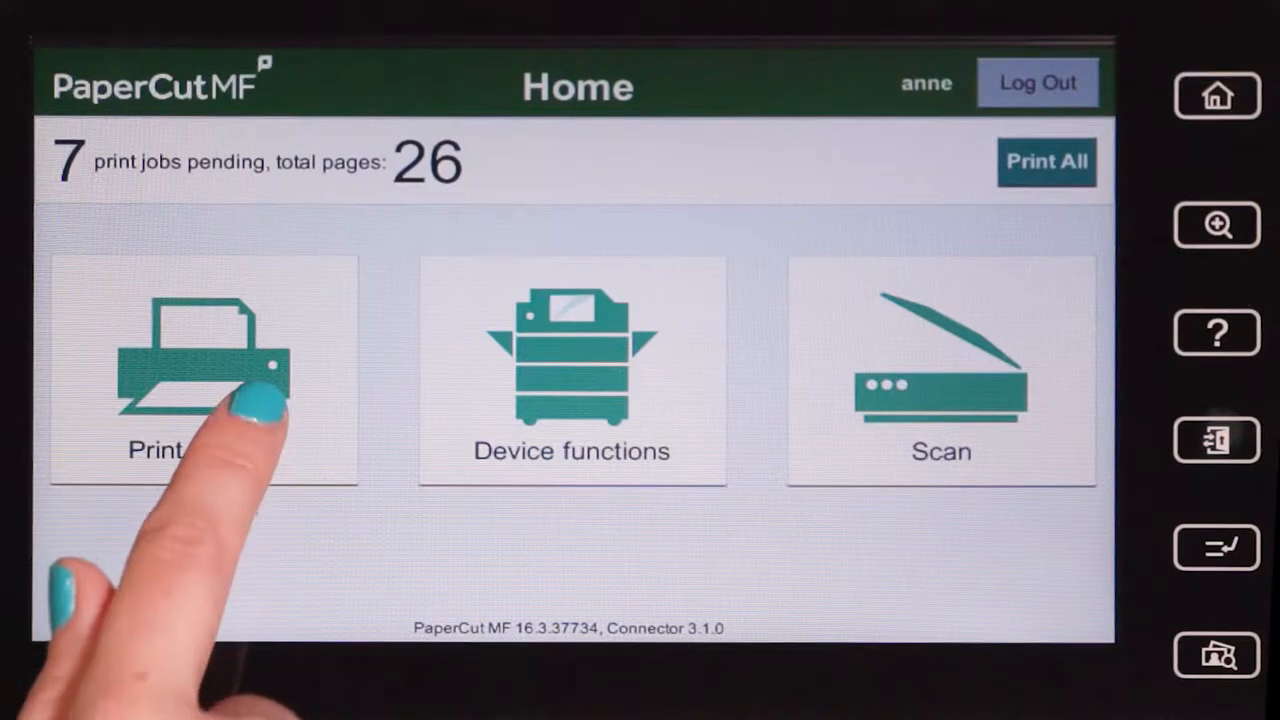
Release all seven held print jobs at once with Print All
{"action": "left_click", "coordinate": [202, 370]}
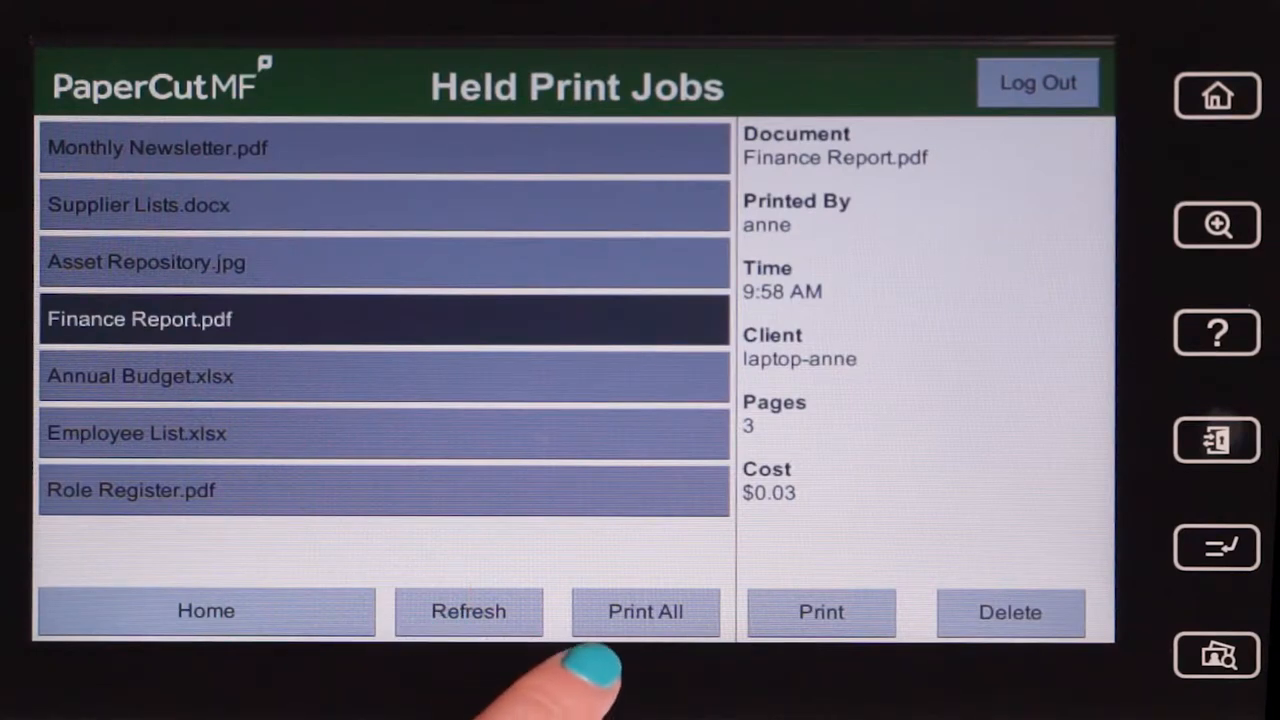
{"action": "left_click", "coordinate": [820, 612]}
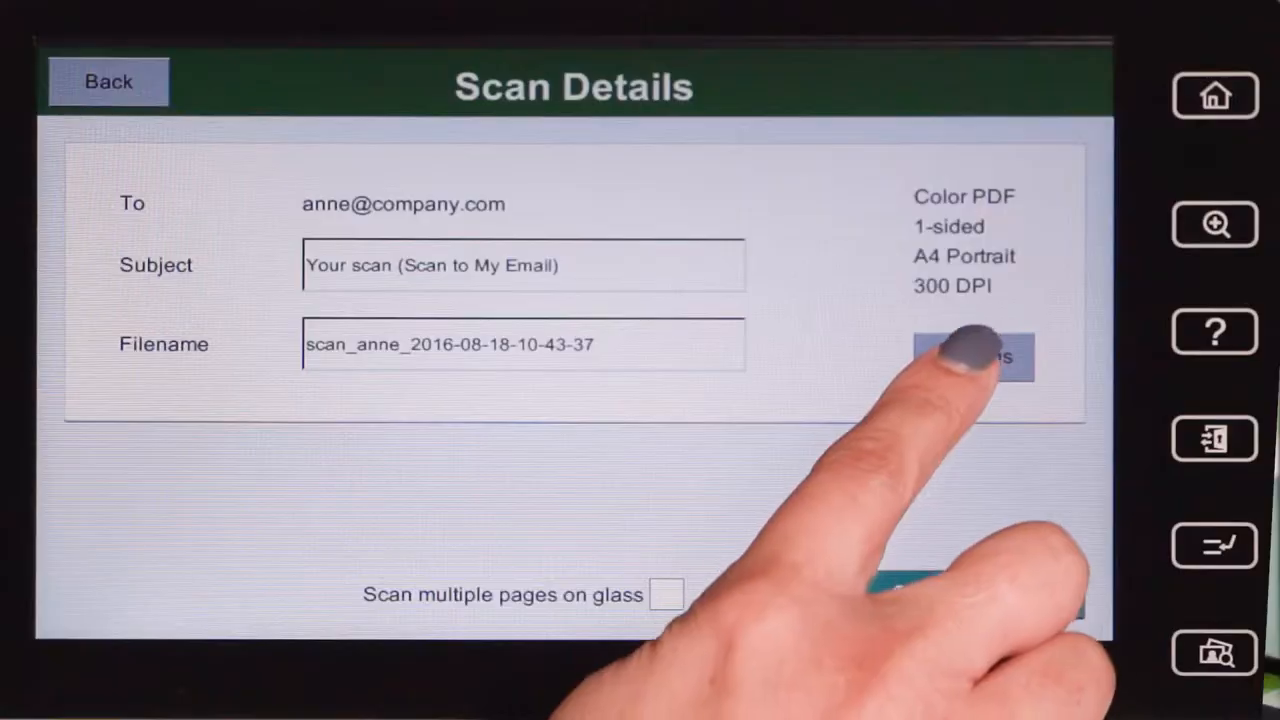
Bring up the Scan to My Email settings for duplex, paper size and file type
{"action": "left_click", "coordinate": [970, 356]}
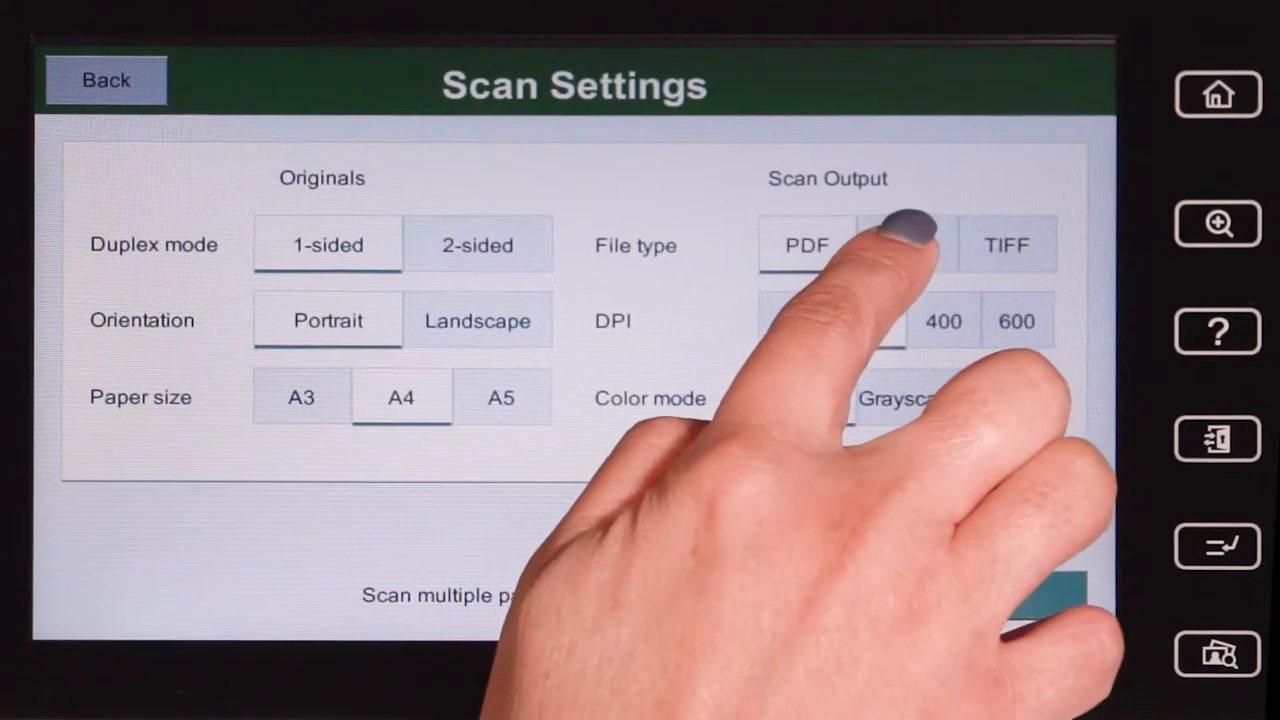